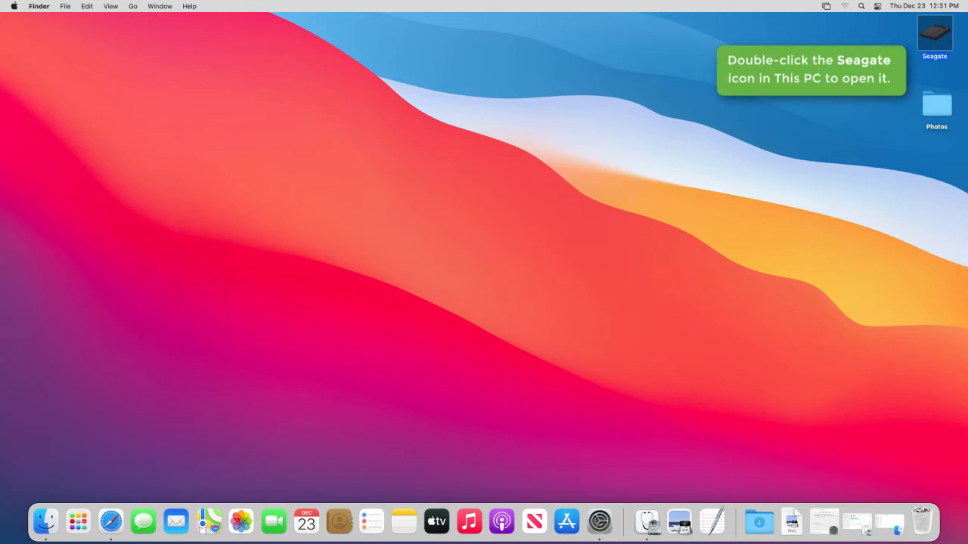
Open the Seagate drive from the desktop and launch Start_Here_Mac
double_click(934, 34)
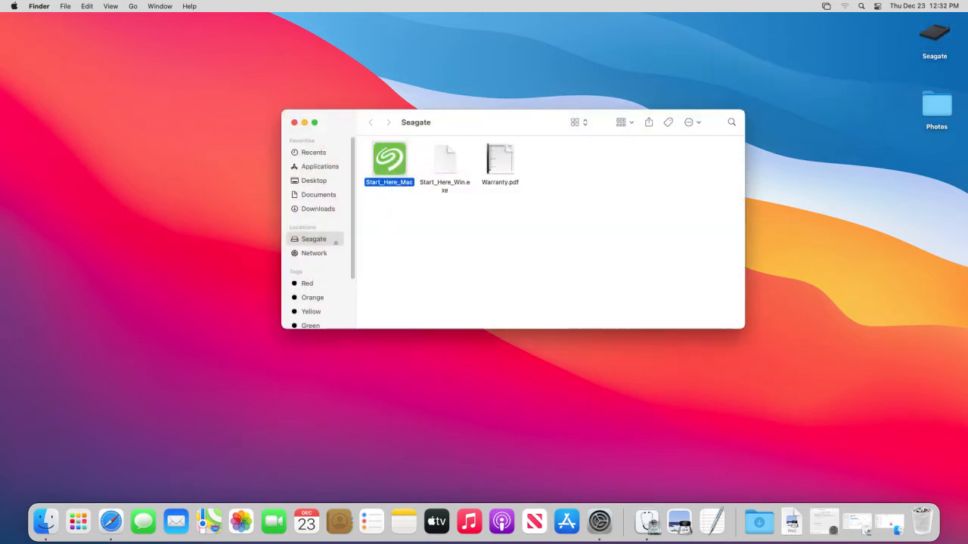
left_click(388, 159)
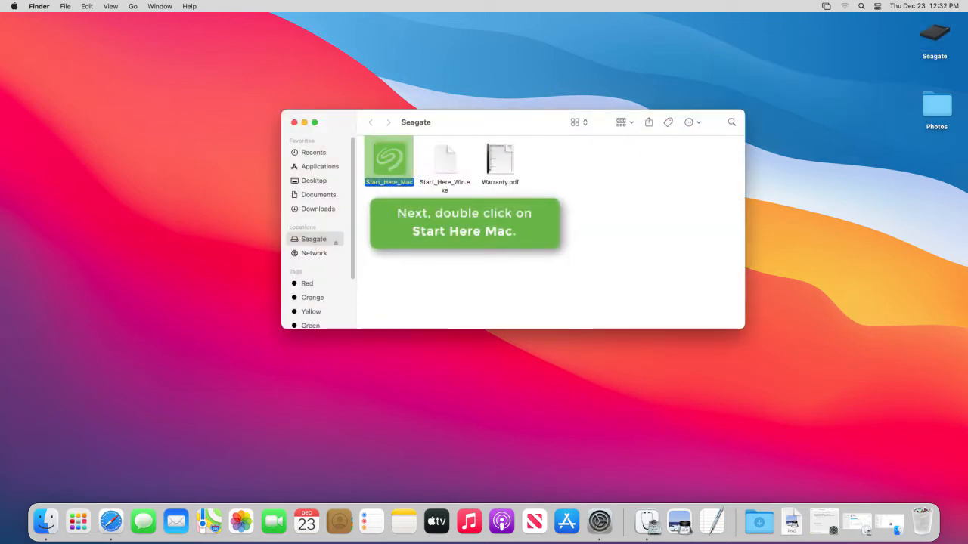
double_click(388, 160)
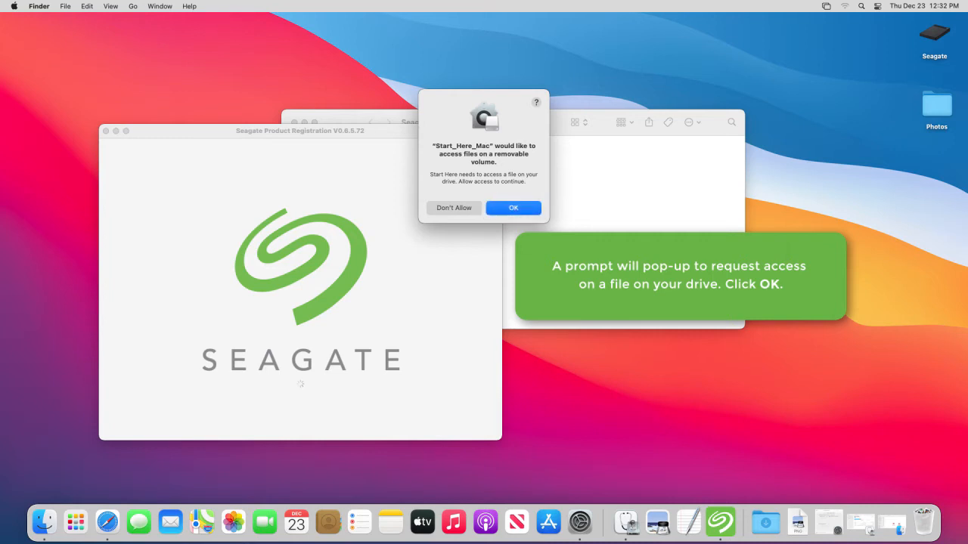
Allow drive access, enter name and email on the Register form, and submit it
left_click(513, 208)
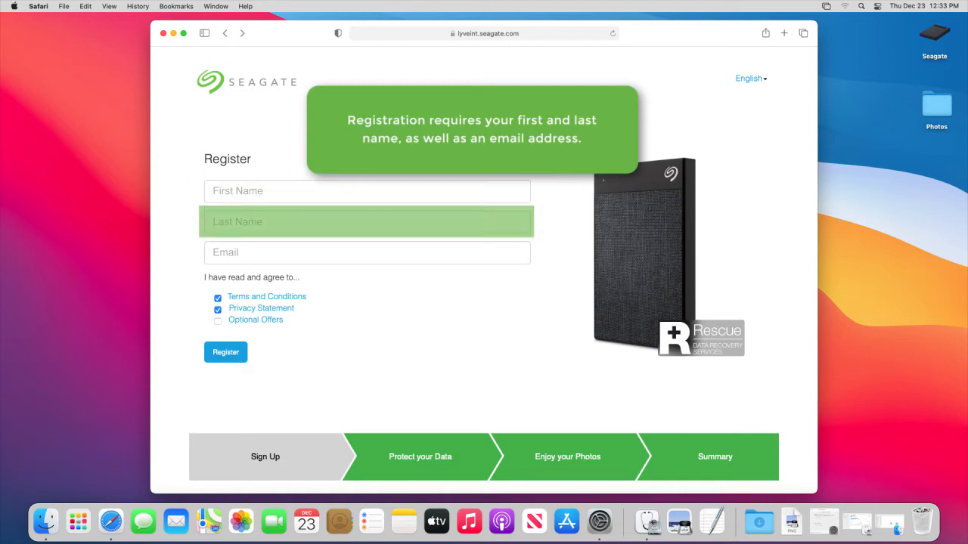
left_click(367, 251)
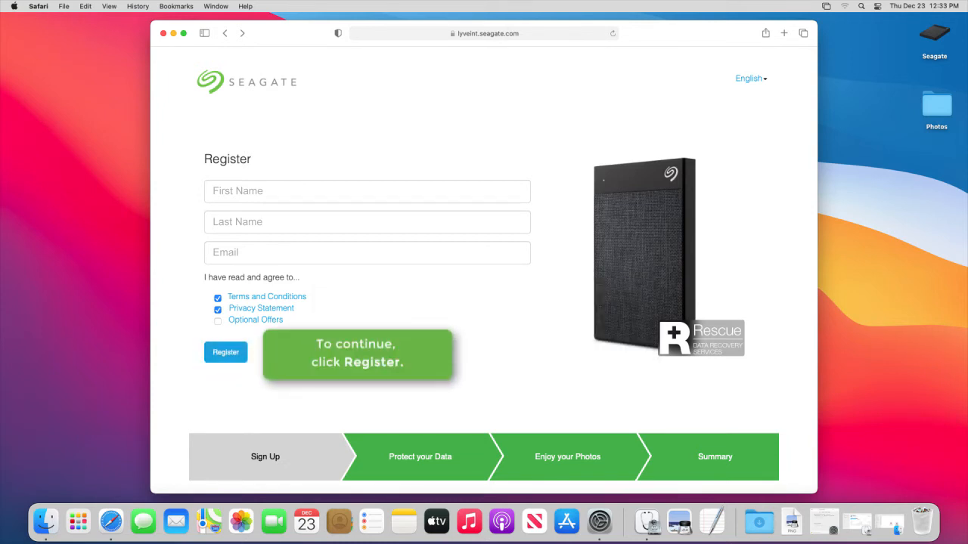
left_click(225, 352)
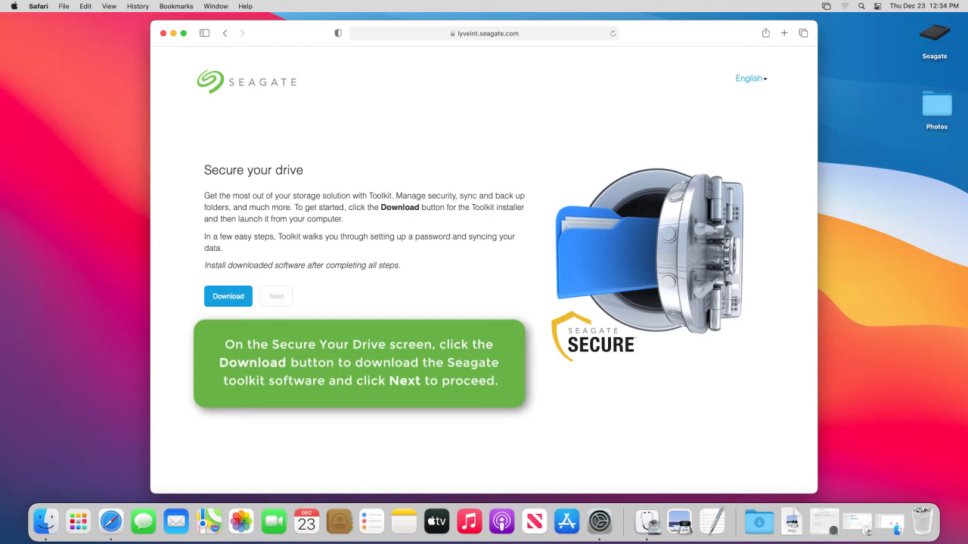
Download the Toolkit installer and skip the Mylio 'Enjoy Your Photos' offer
left_click(276, 295)
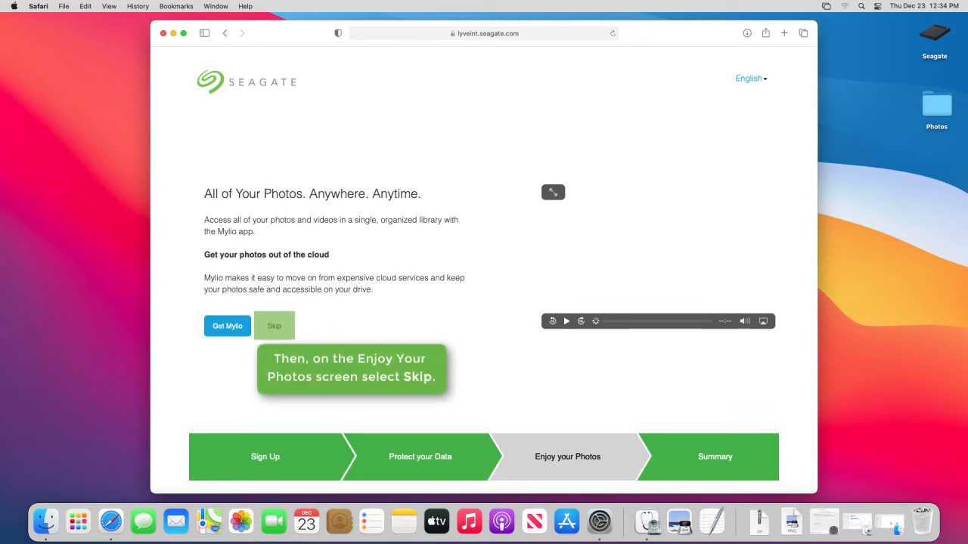
left_click(274, 326)
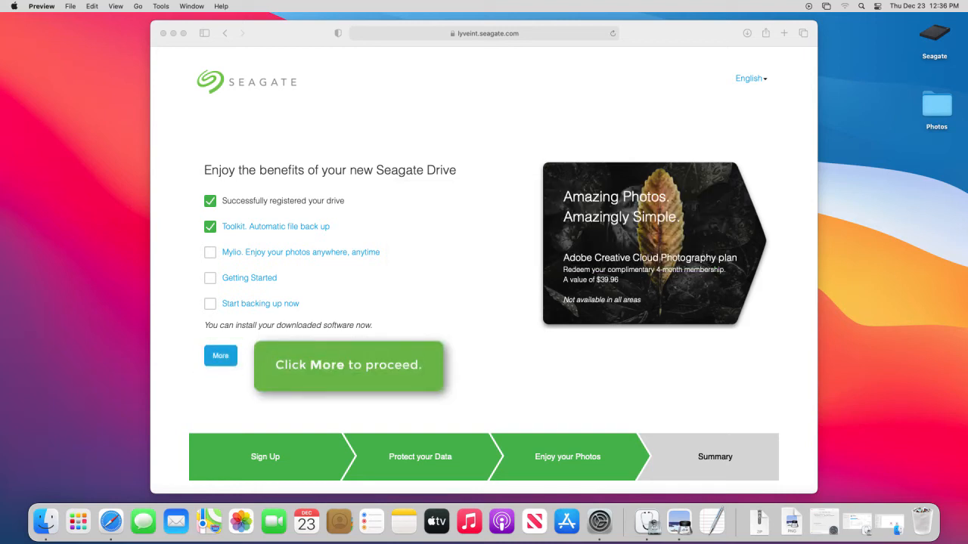
Continue past the registration summary with More
left_click(220, 355)
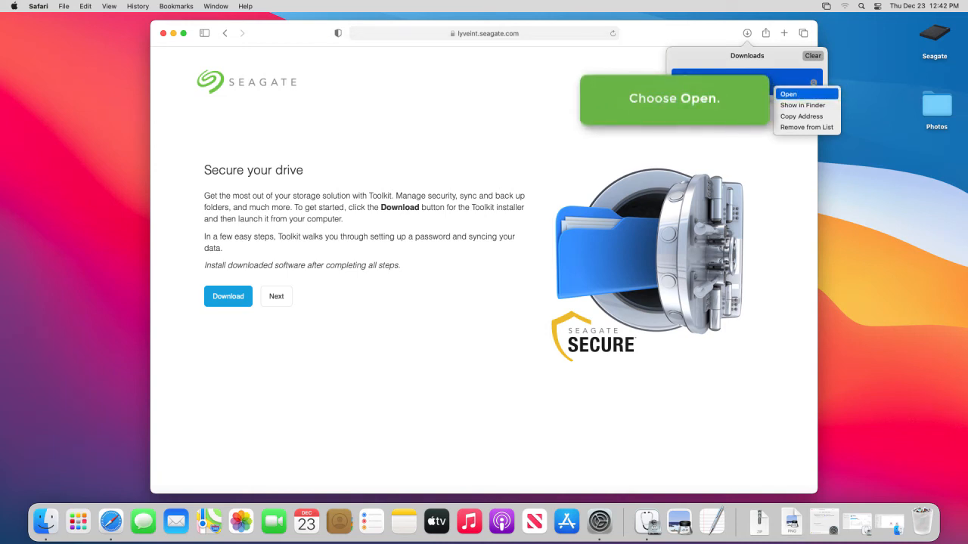
Open the Toolkit download, launch Seagate Toolkit Installer, and confirm the security prompt
left_click(788, 94)
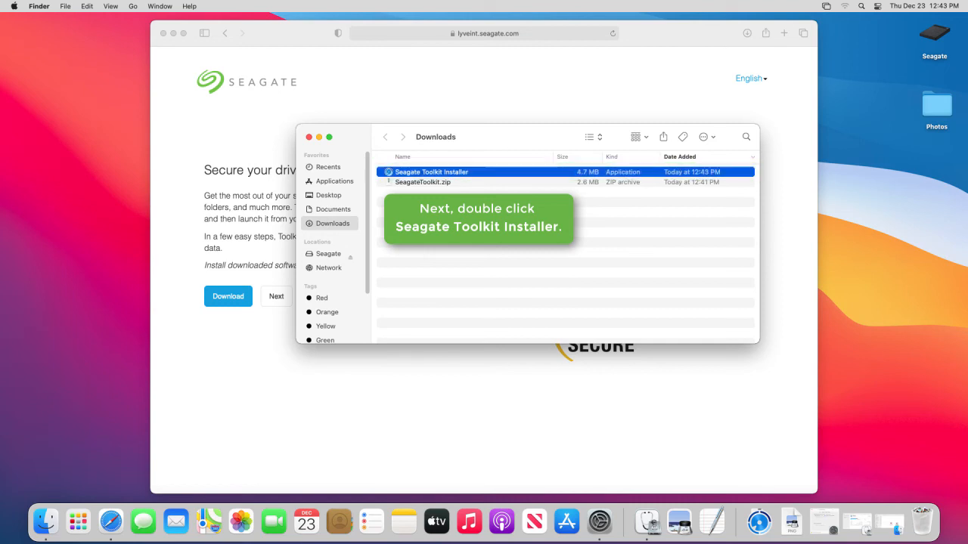
double_click(431, 171)
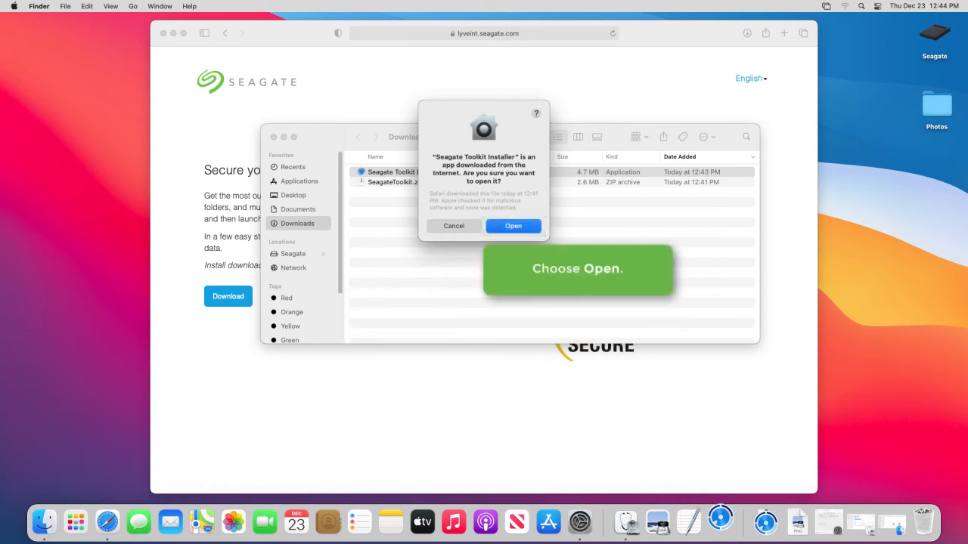
left_click(513, 226)
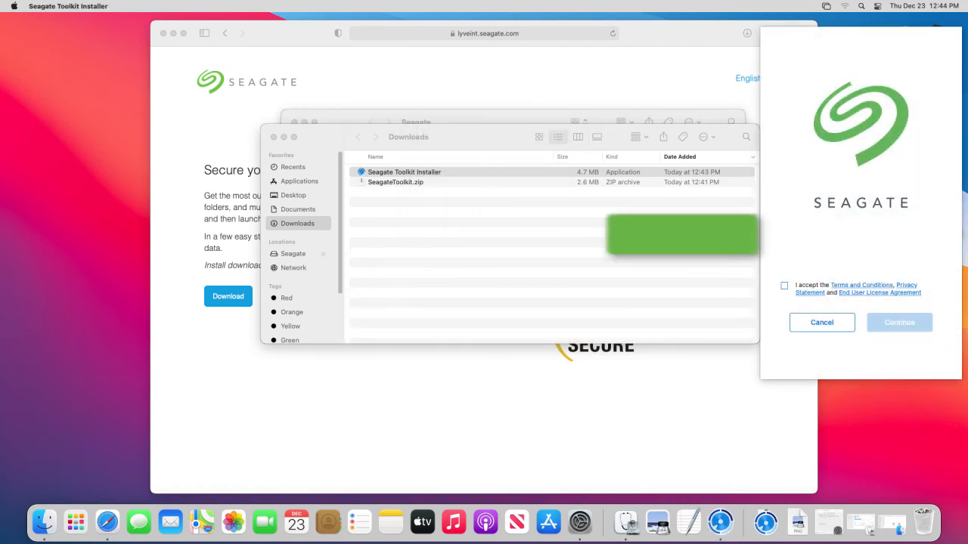